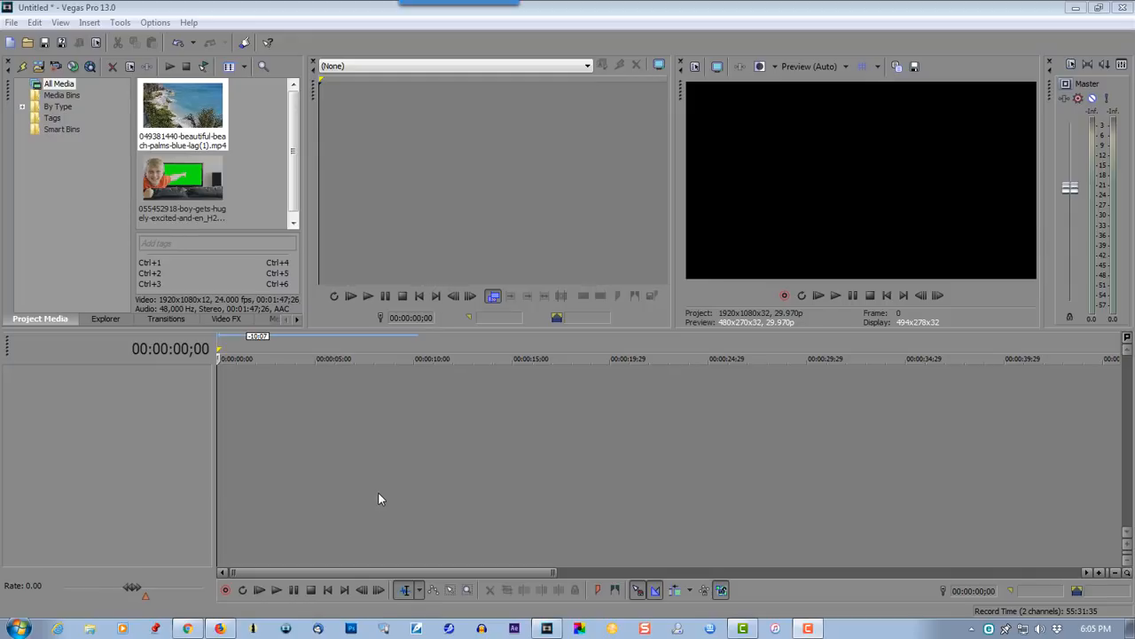
{"action": "mouse_move", "coordinate": [369, 543]}
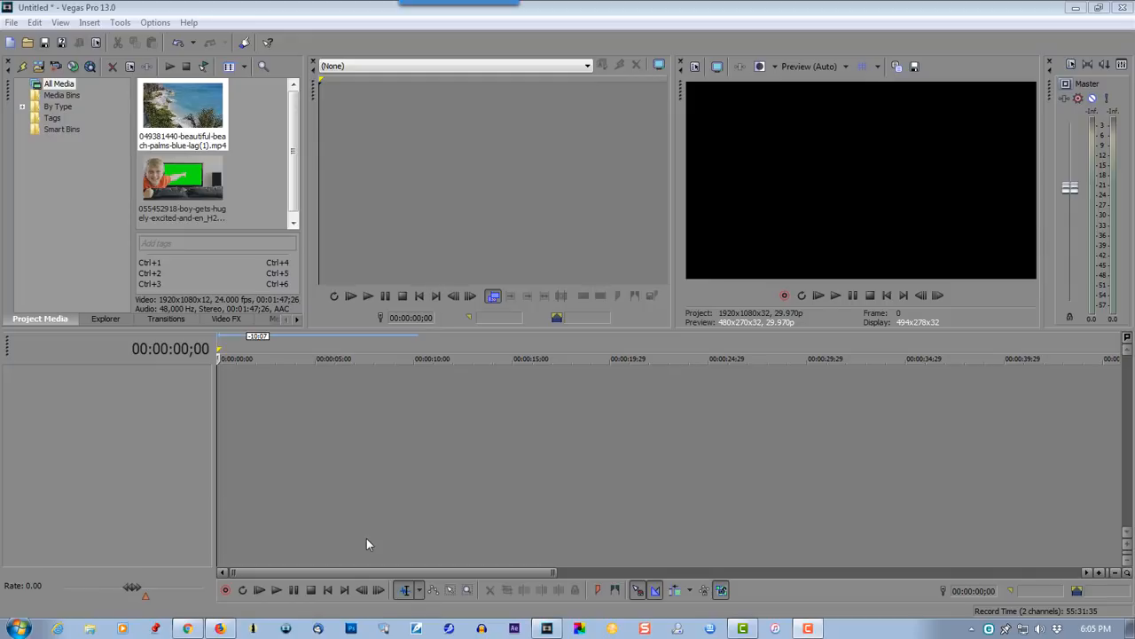
Place the green screen TV clip on the timeline and the beach clip on a track beneath it
{"action": "left_click", "coordinate": [181, 182]}
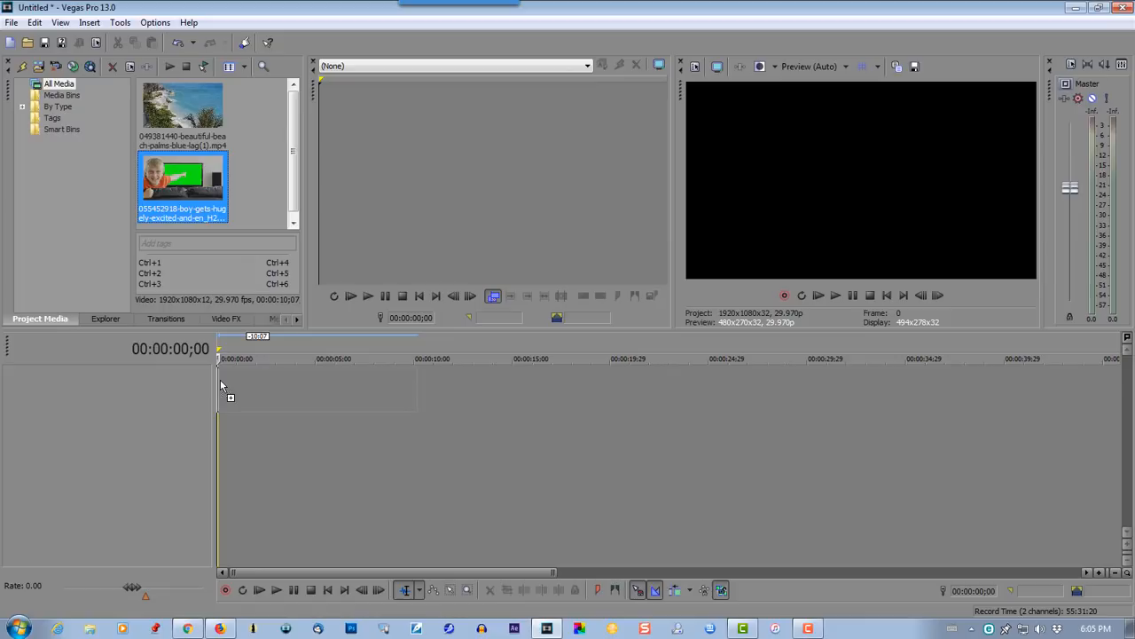
{"action": "left_click_drag", "start_coordinate": [180, 181], "coordinate": [320, 387]}
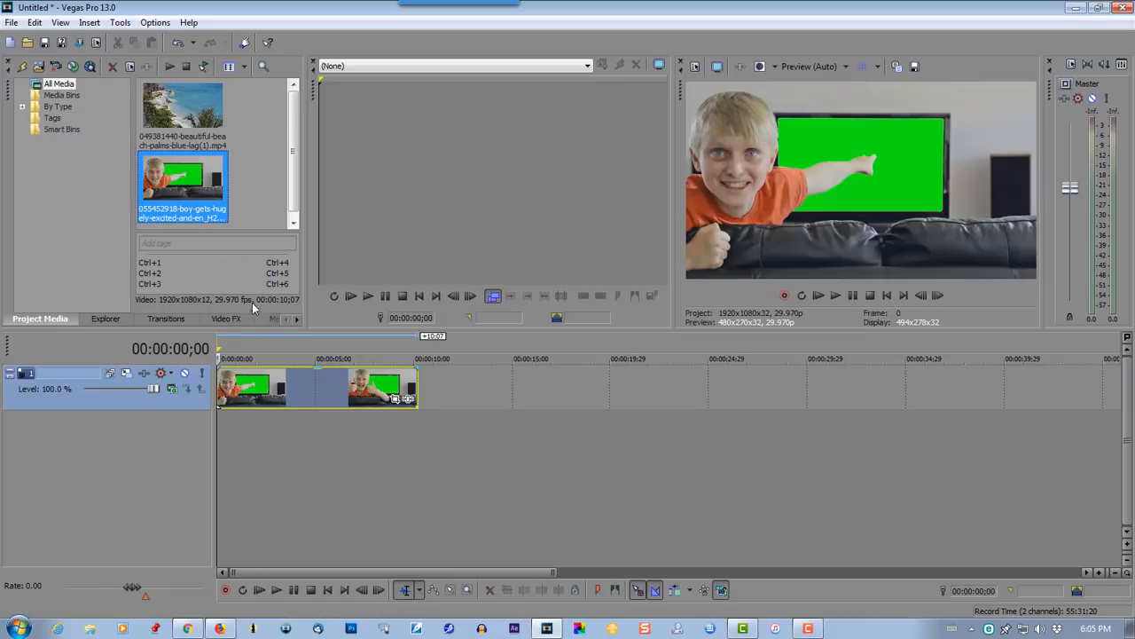
{"action": "left_click", "coordinate": [183, 110]}
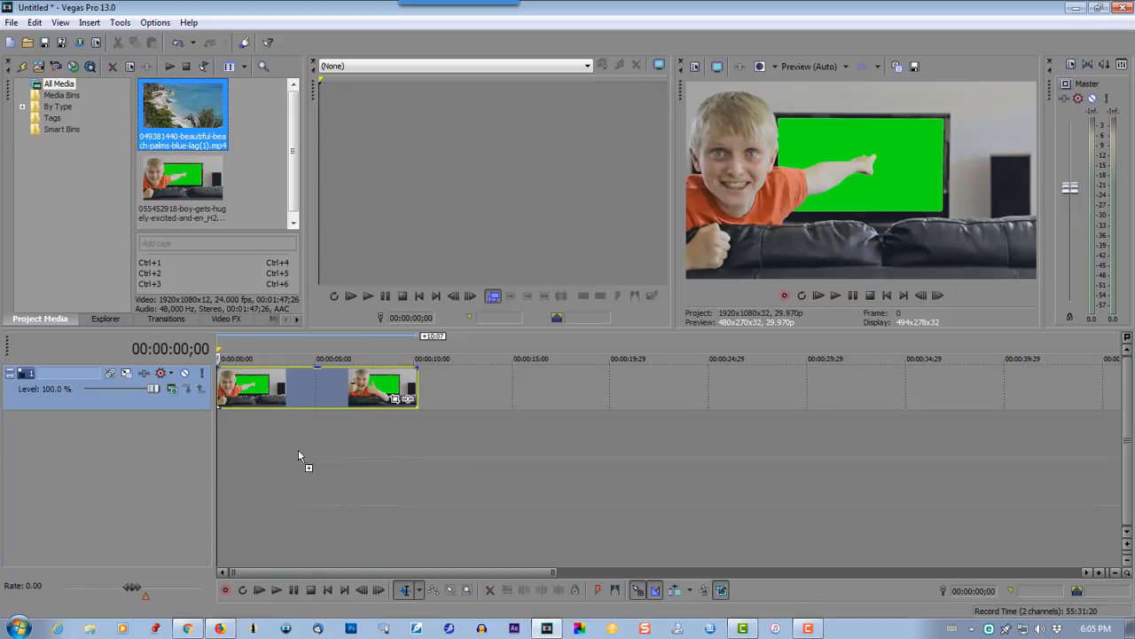
{"action": "mouse_move", "coordinate": [222, 452]}
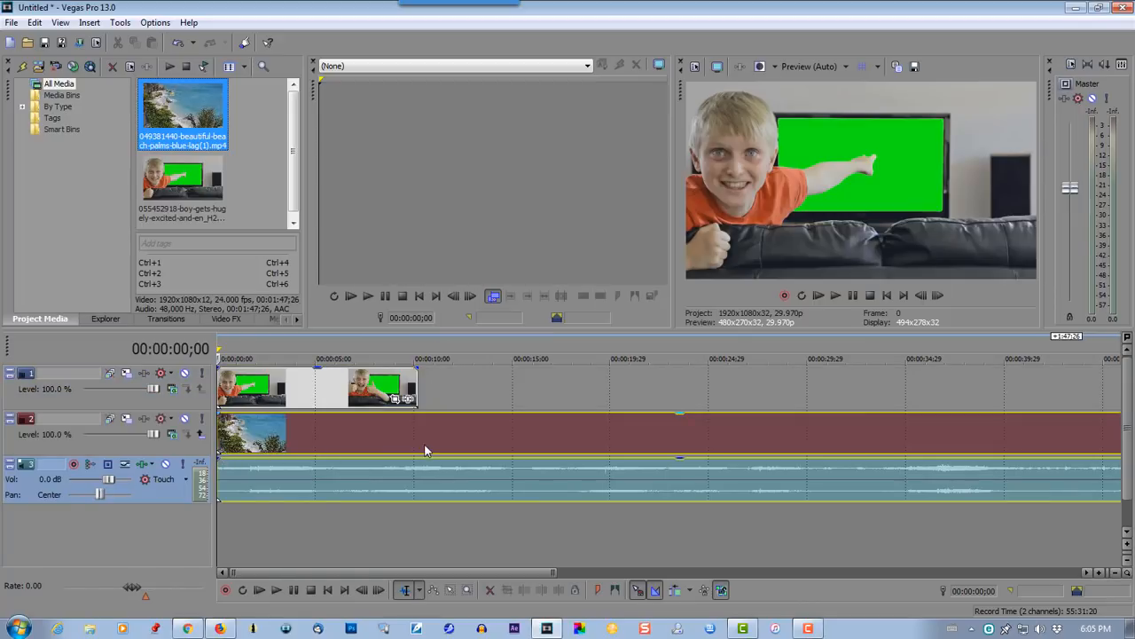
{"action": "left_click", "coordinate": [418, 359]}
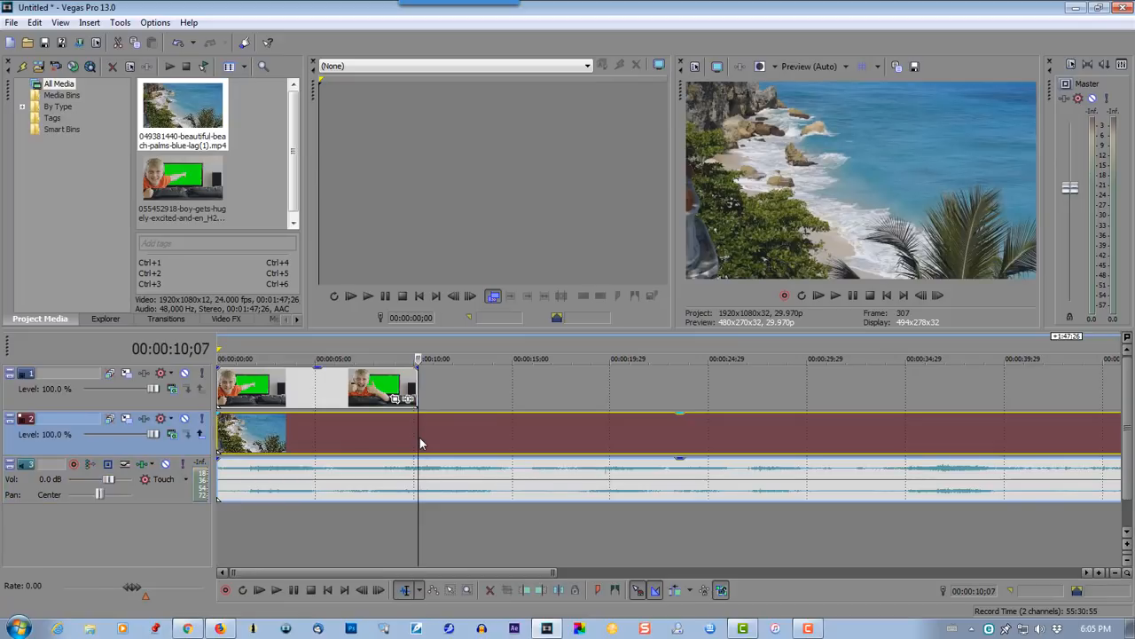
{"action": "mouse_move", "coordinate": [422, 435]}
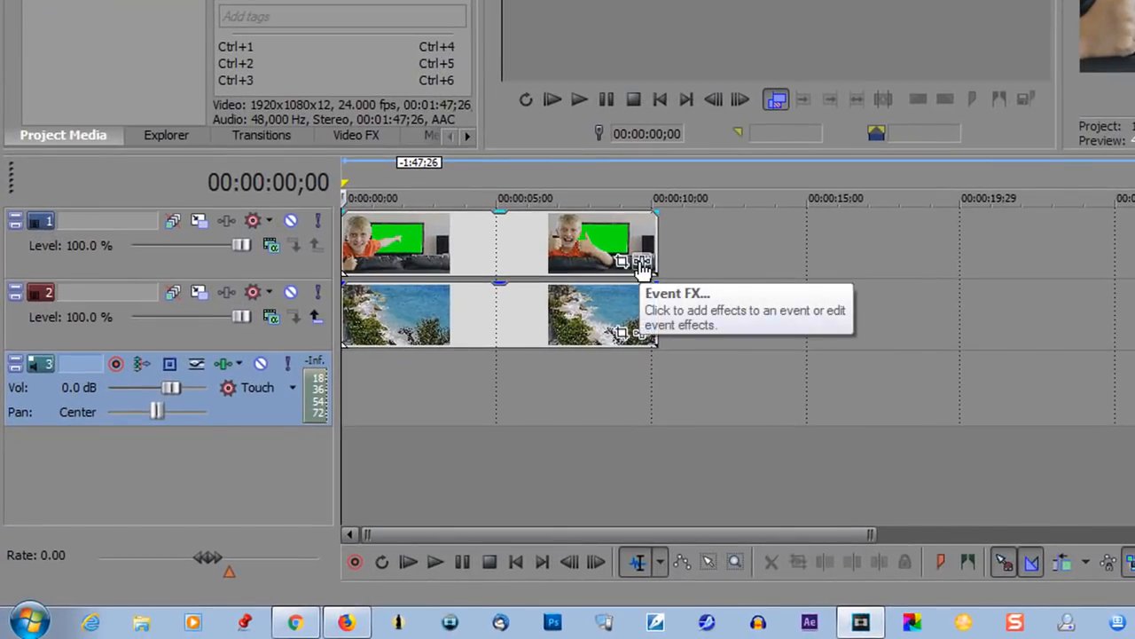
Add Sony Chroma Keyer from the Plug-in Chooser to the green screen event
{"action": "left_click", "coordinate": [642, 259]}
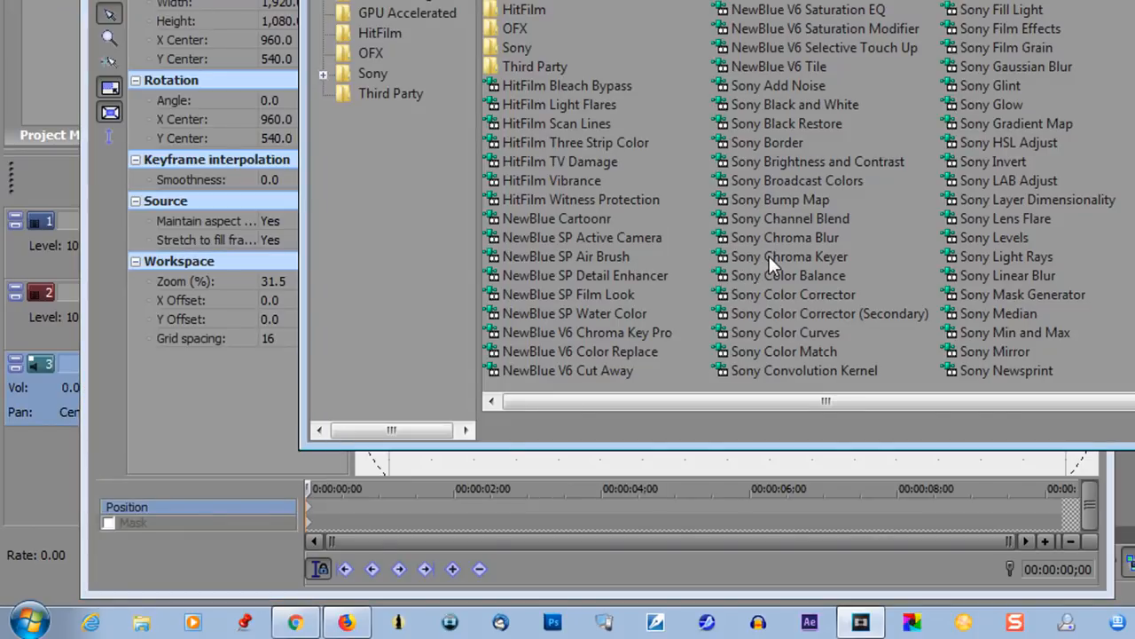
{"action": "left_click", "coordinate": [787, 256]}
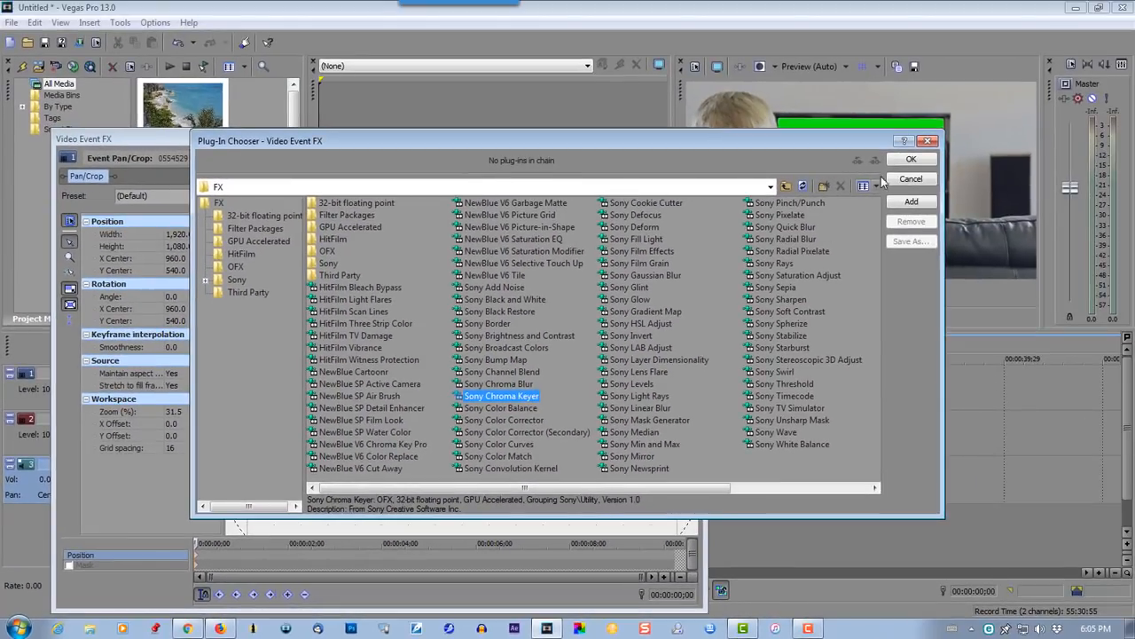
{"action": "left_click", "coordinate": [912, 158]}
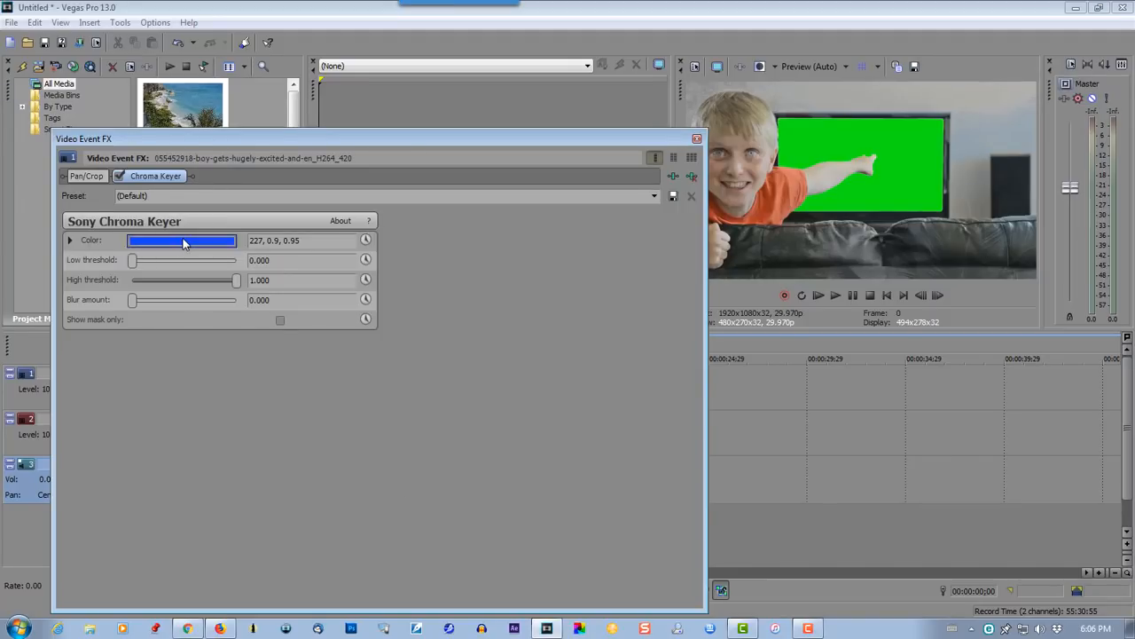
Set the Chroma Keyer key colour by sampling the TV's green screen with the eyedropper
{"action": "left_click", "coordinate": [181, 242]}
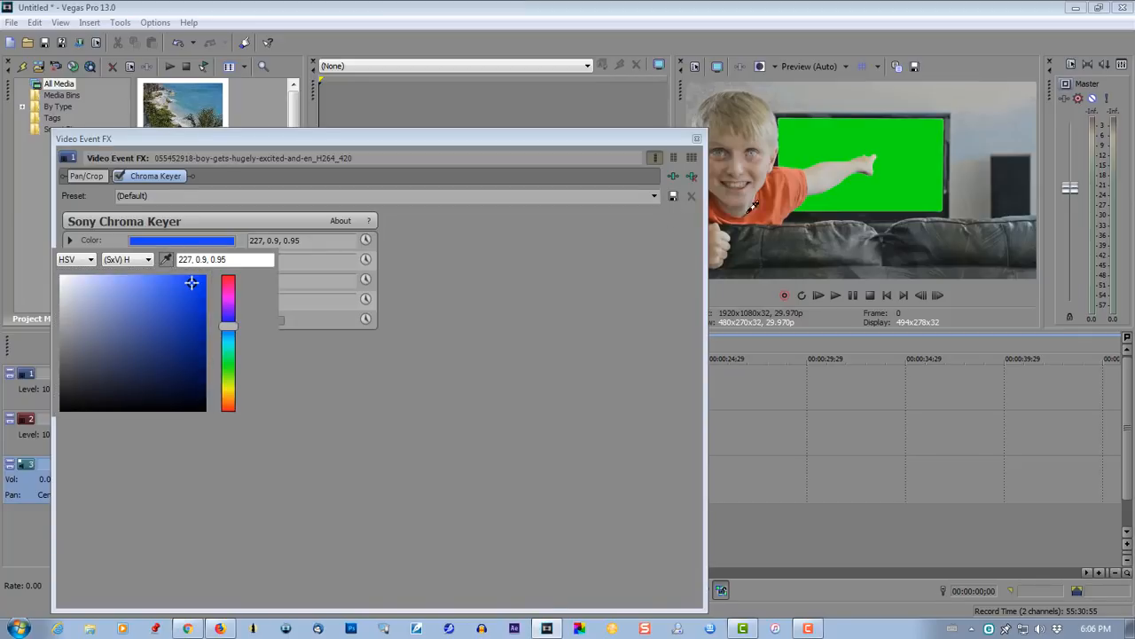
{"action": "mouse_move", "coordinate": [921, 143]}
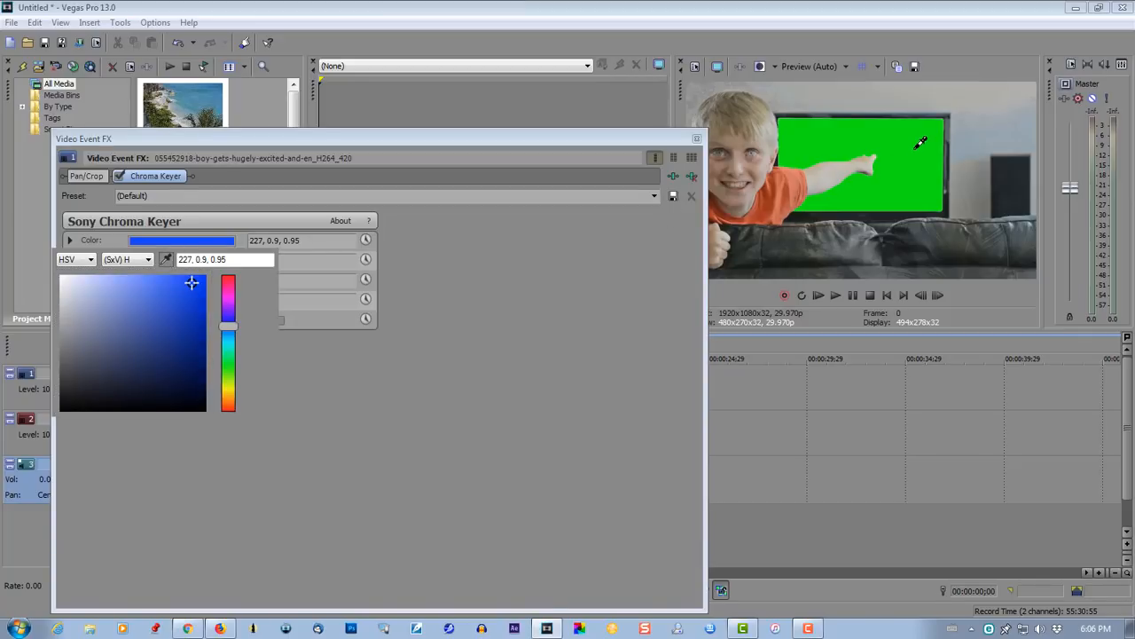
{"action": "left_click", "coordinate": [228, 381]}
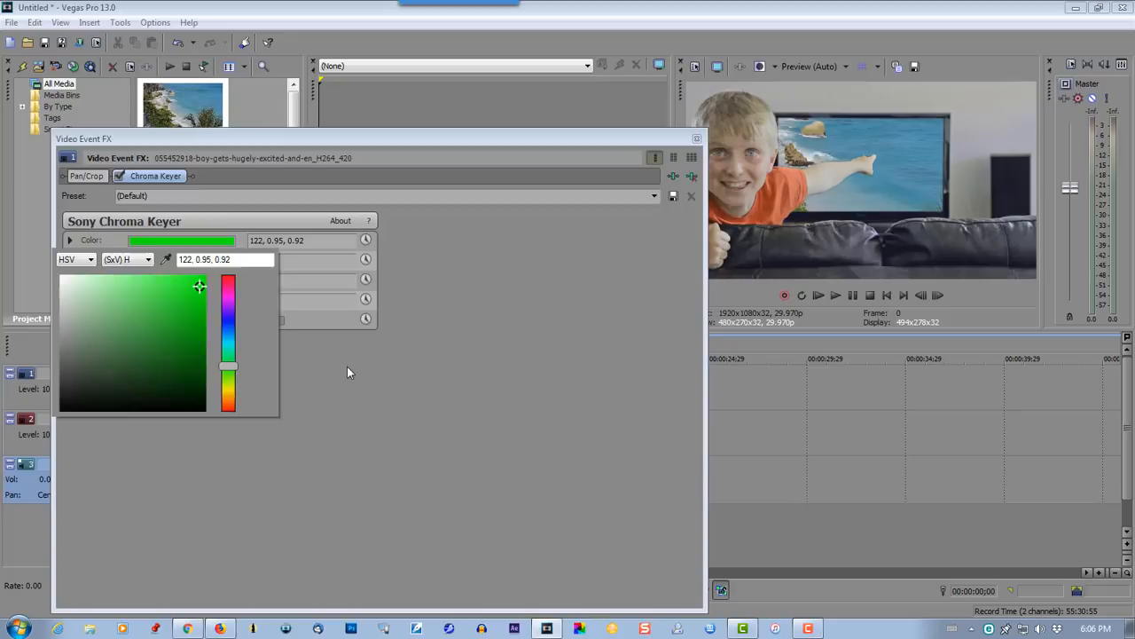
{"action": "left_click", "coordinate": [71, 240]}
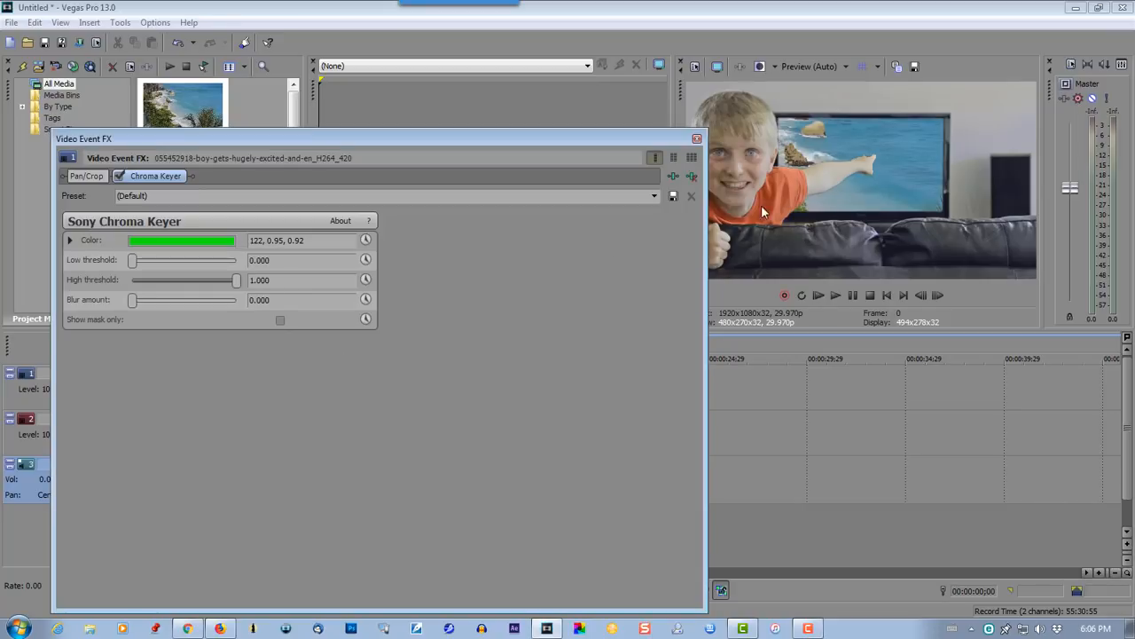
{"action": "mouse_move", "coordinate": [387, 319]}
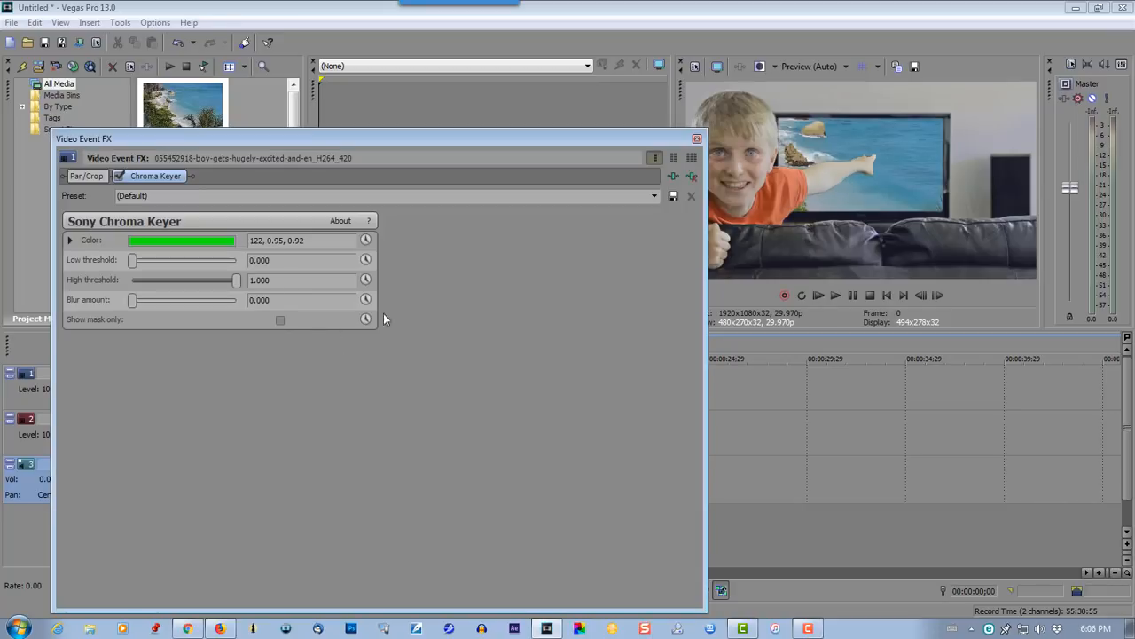
{"action": "mouse_move", "coordinate": [80, 336]}
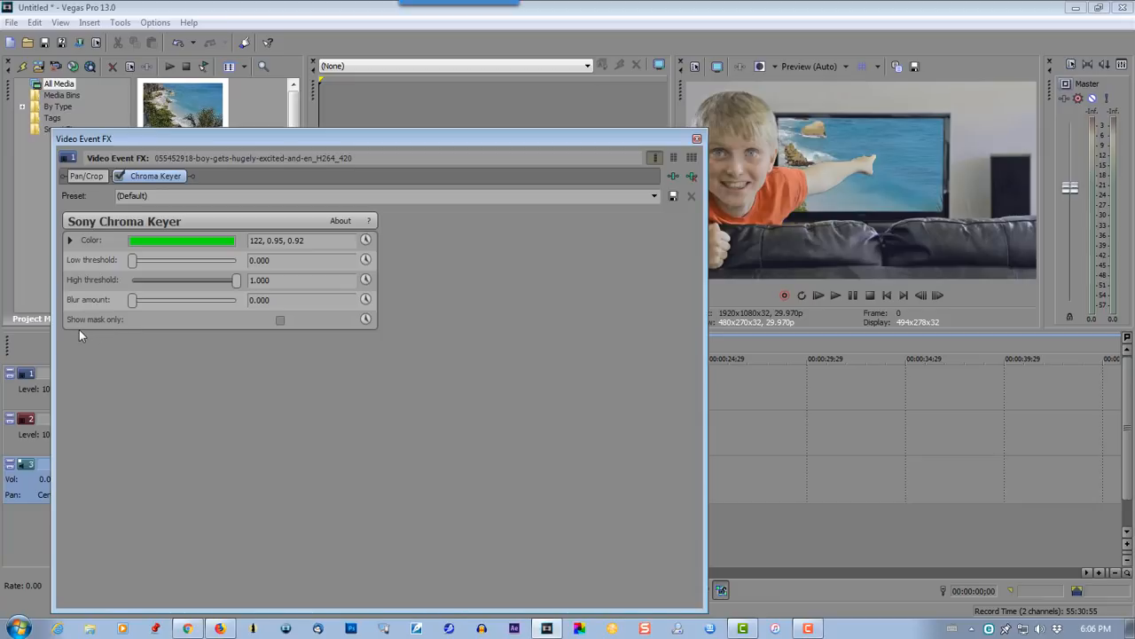
Lower the Chroma Keyer High threshold to about 0.735 while viewing the mask
{"action": "left_click", "coordinate": [281, 320]}
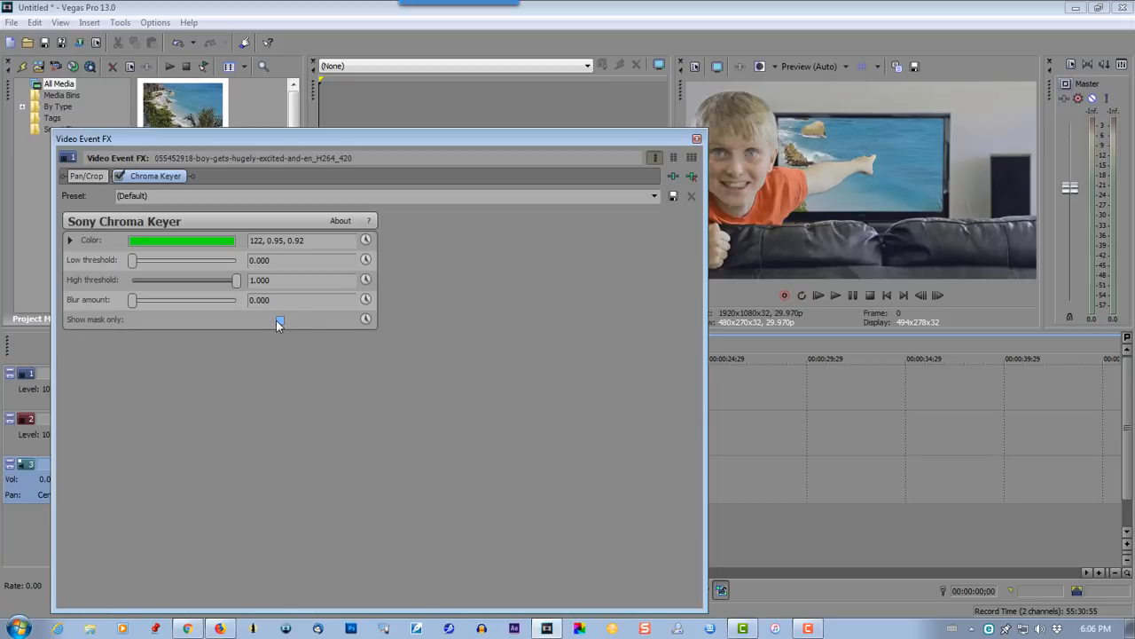
{"action": "left_click", "coordinate": [280, 320]}
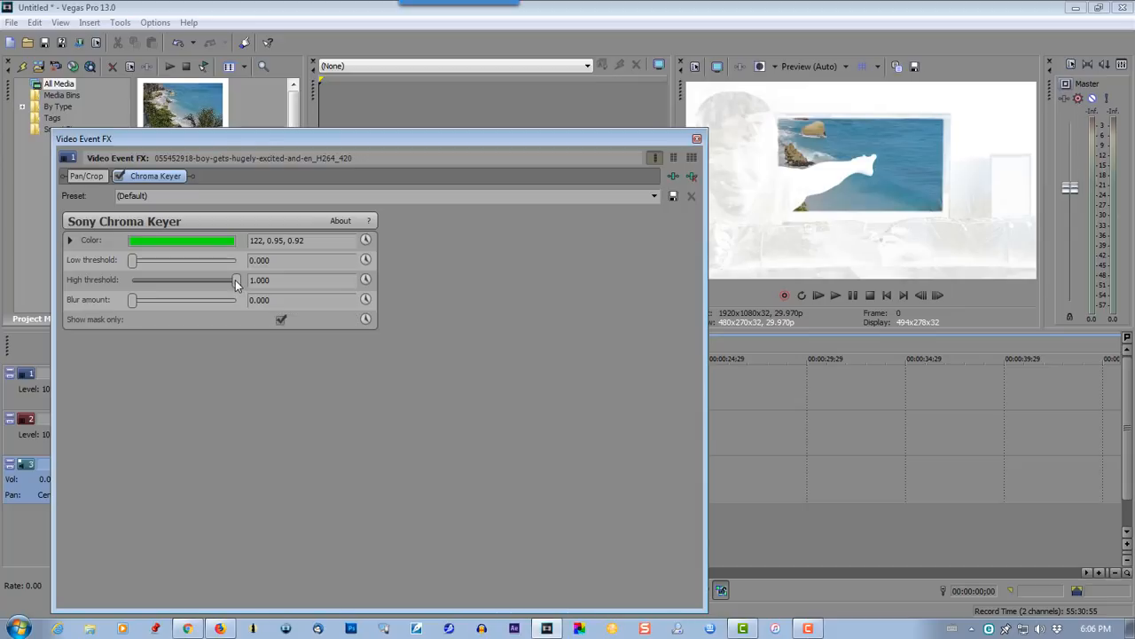
{"action": "left_click_drag", "start_coordinate": [234, 281], "coordinate": [222, 281]}
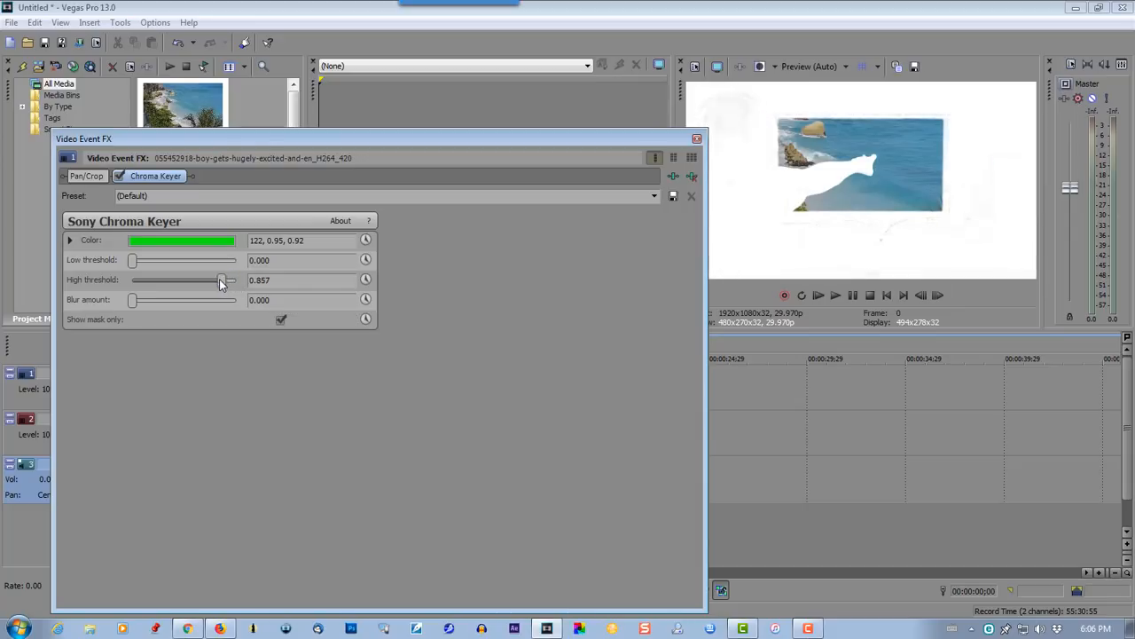
{"action": "left_click_drag", "start_coordinate": [222, 280], "coordinate": [220, 281]}
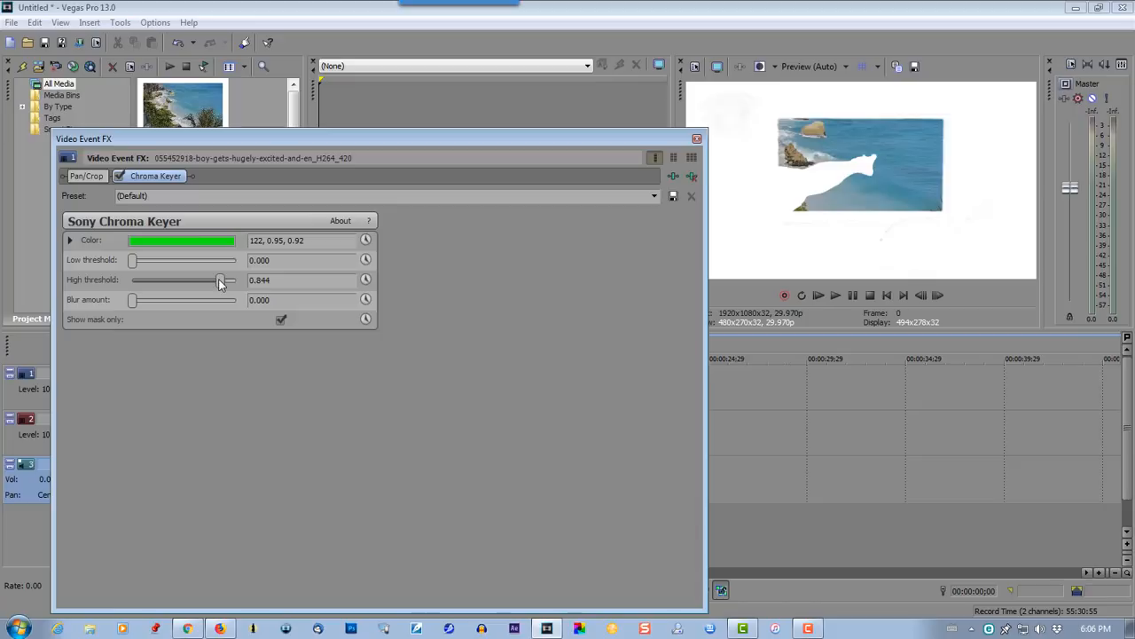
{"action": "left_click_drag", "start_coordinate": [221, 281], "coordinate": [218, 280]}
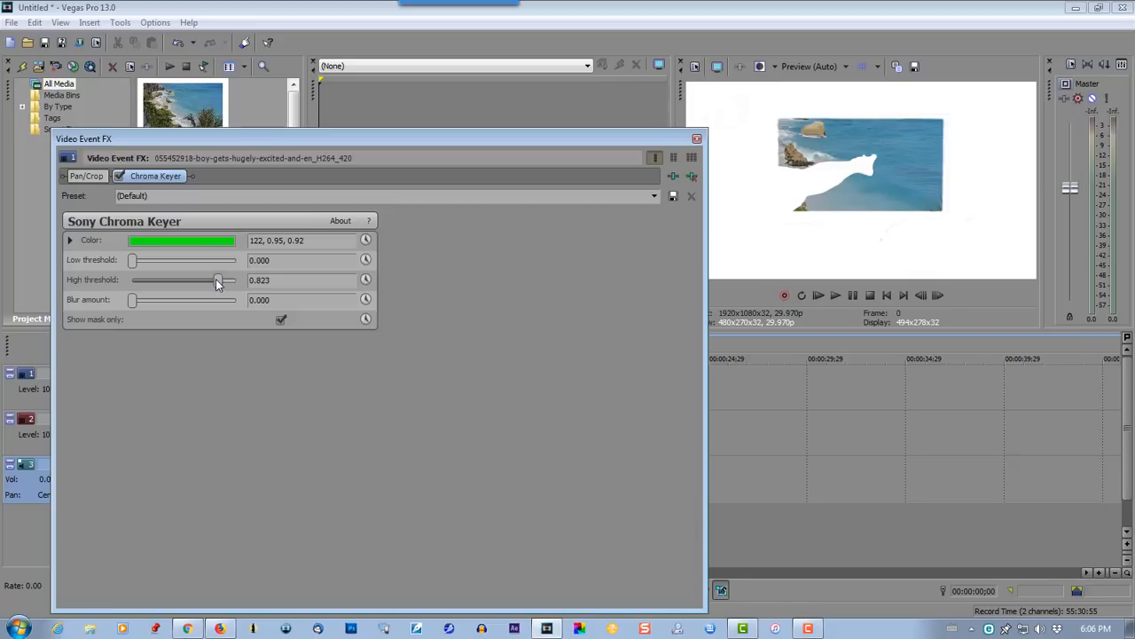
{"action": "left_click_drag", "start_coordinate": [218, 280], "coordinate": [213, 281]}
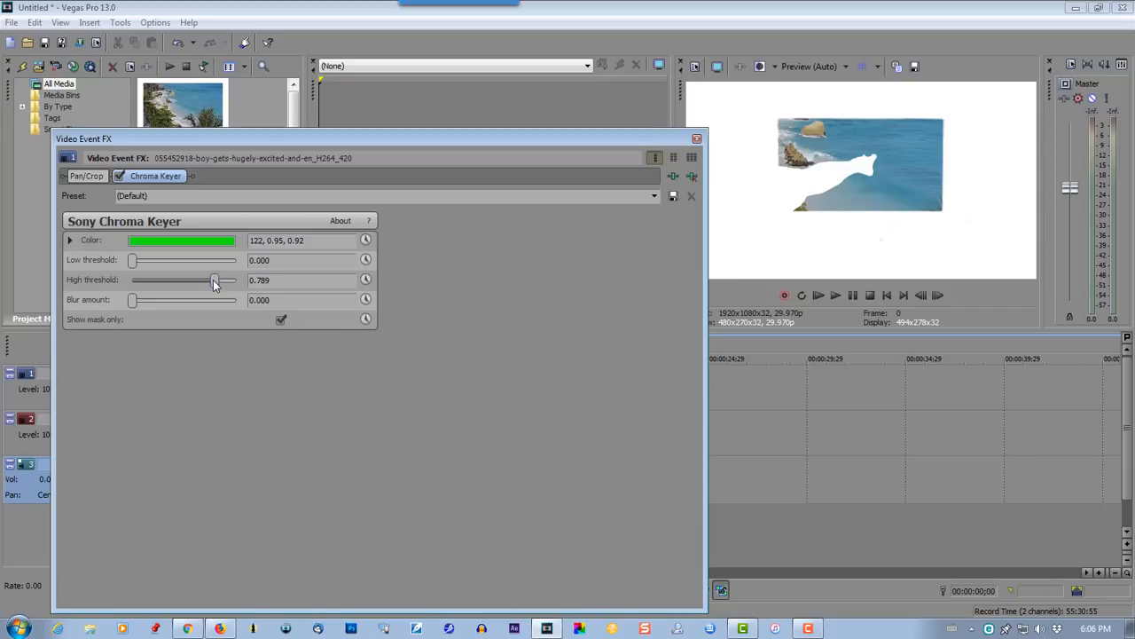
{"action": "left_click_drag", "start_coordinate": [216, 280], "coordinate": [210, 280]}
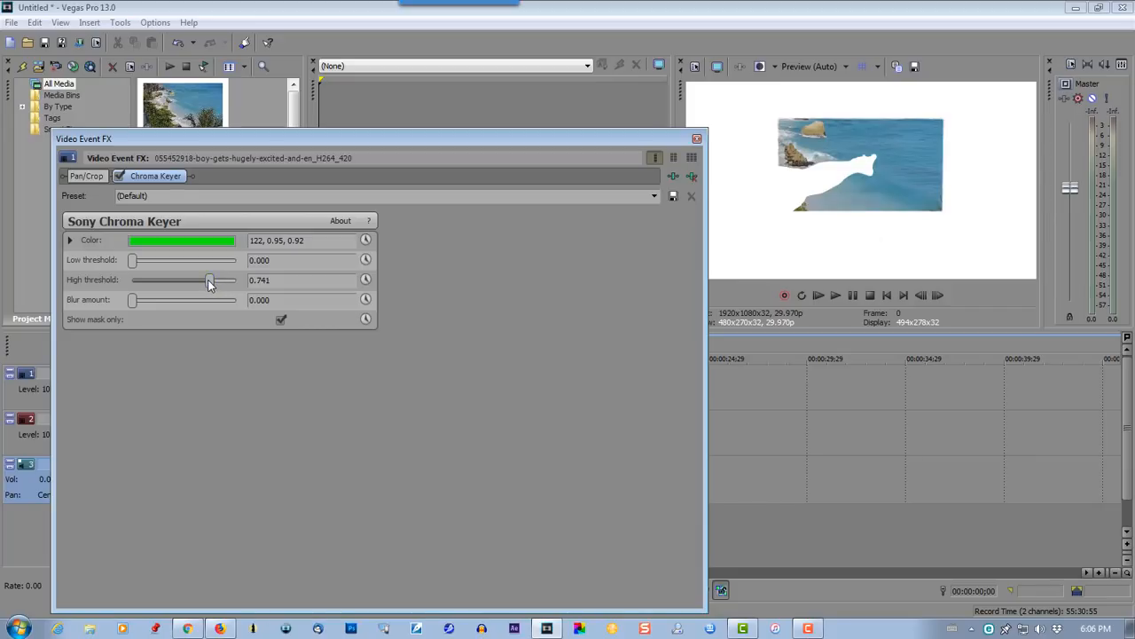
{"action": "left_click_drag", "start_coordinate": [209, 281], "coordinate": [208, 281]}
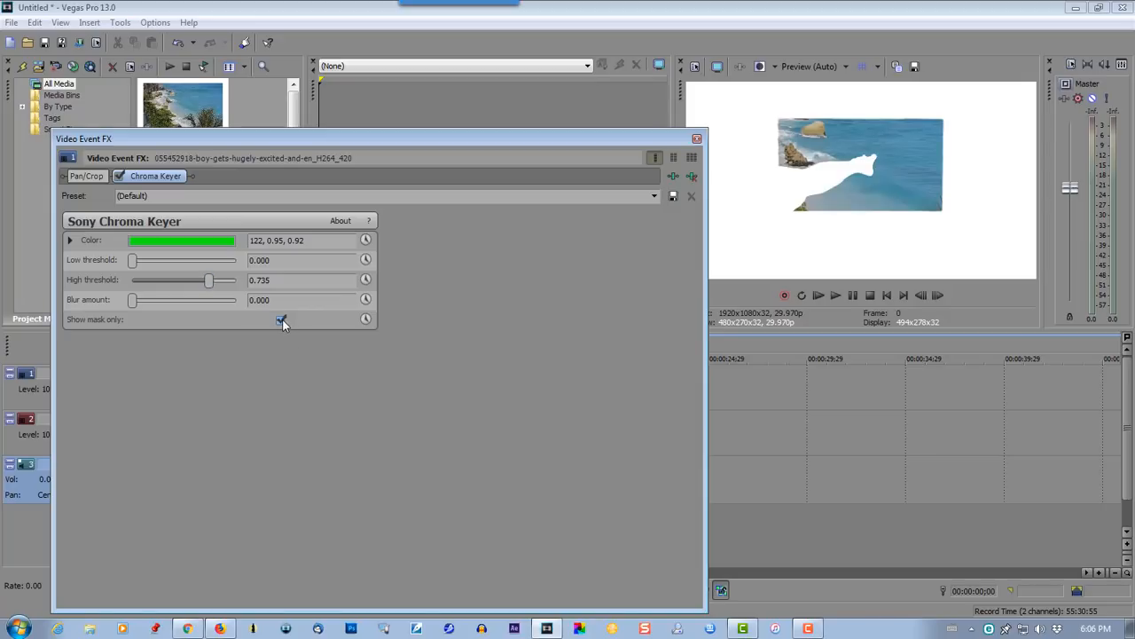
Turn off Show mask only and close the Video Event FX window
{"action": "left_click", "coordinate": [280, 320]}
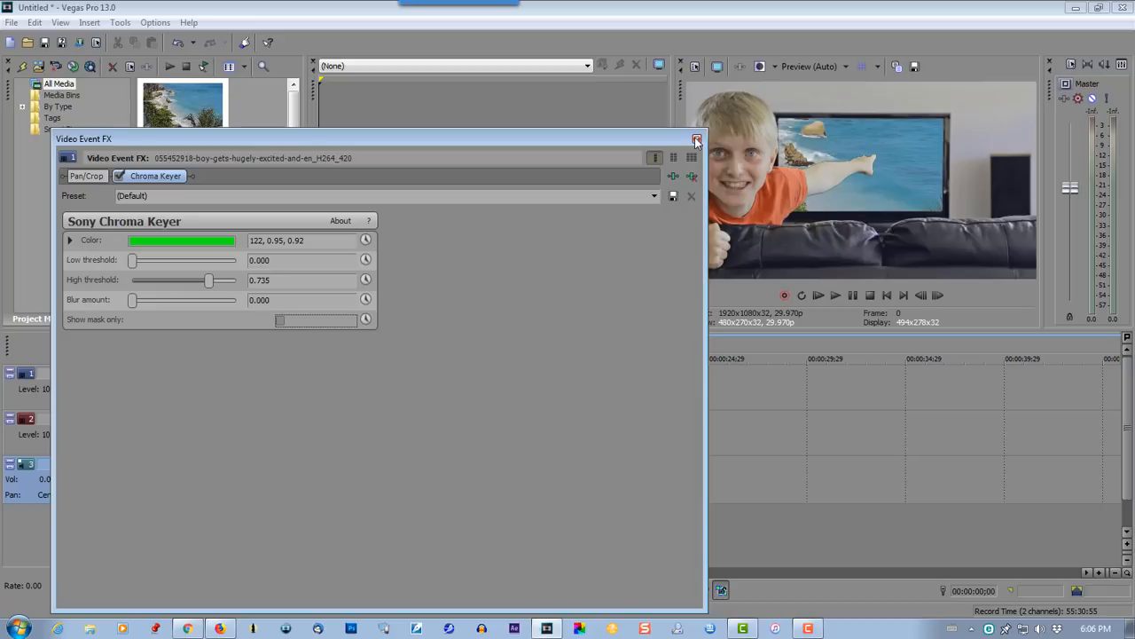
{"action": "left_click", "coordinate": [698, 138]}
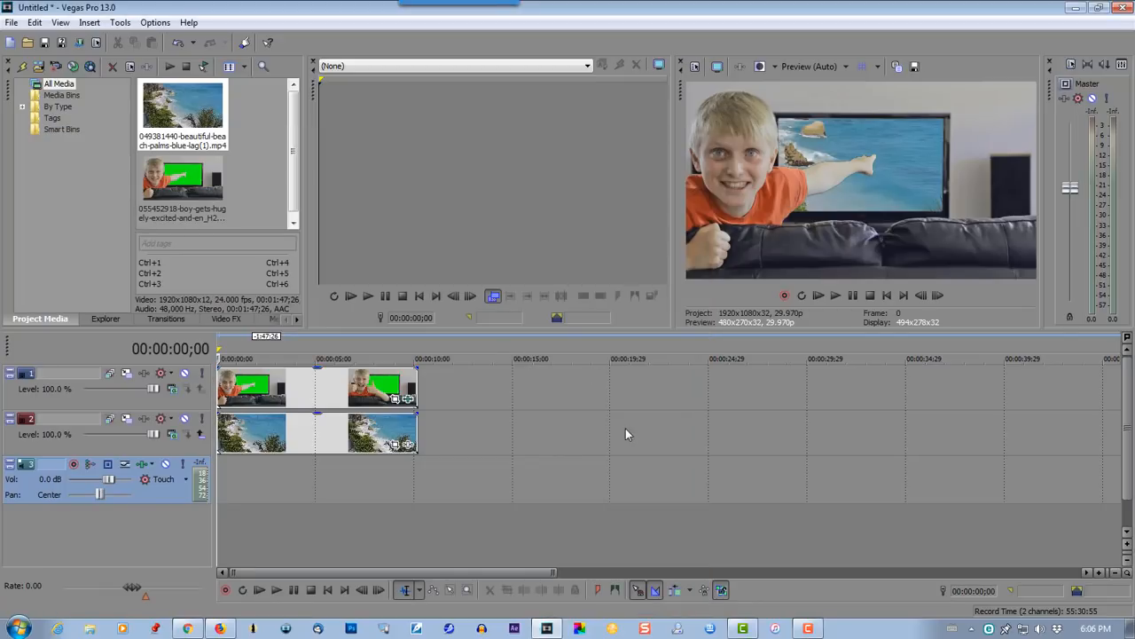
{"action": "mouse_move", "coordinate": [394, 468]}
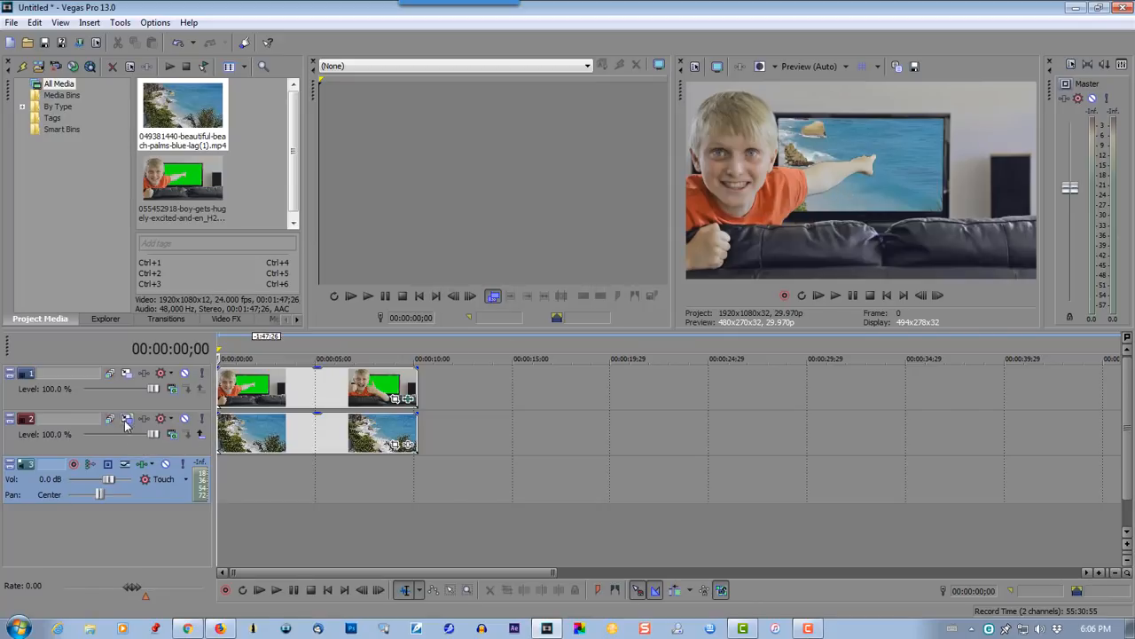
{"action": "mouse_move", "coordinate": [128, 419]}
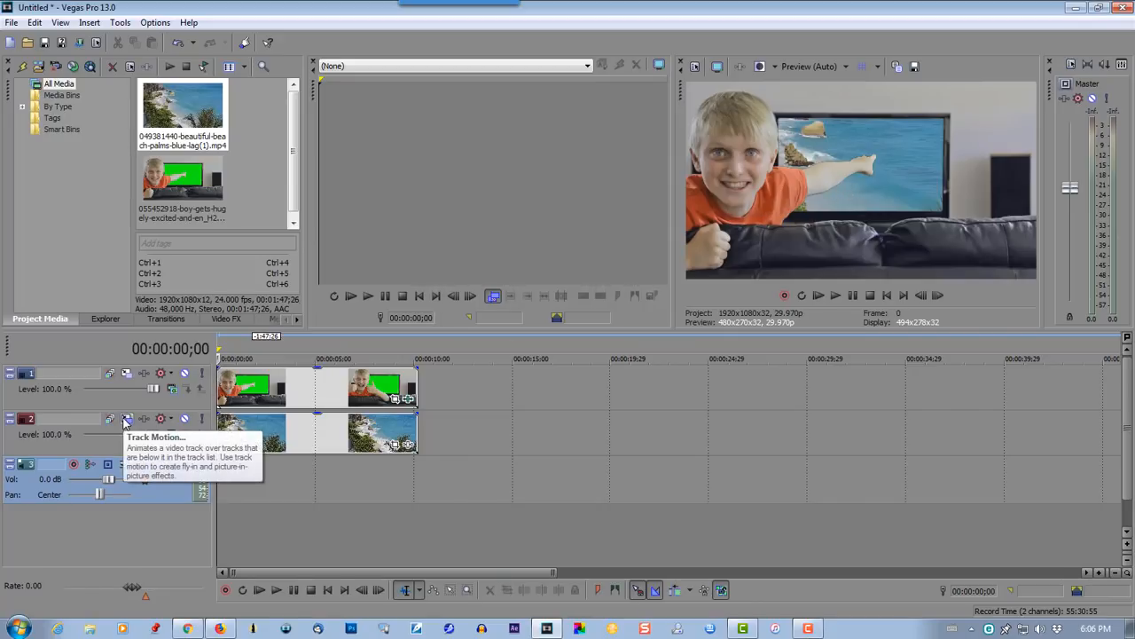
Scale the beach track frame down to about 1280x714 in Track Motion
{"action": "left_click", "coordinate": [127, 419]}
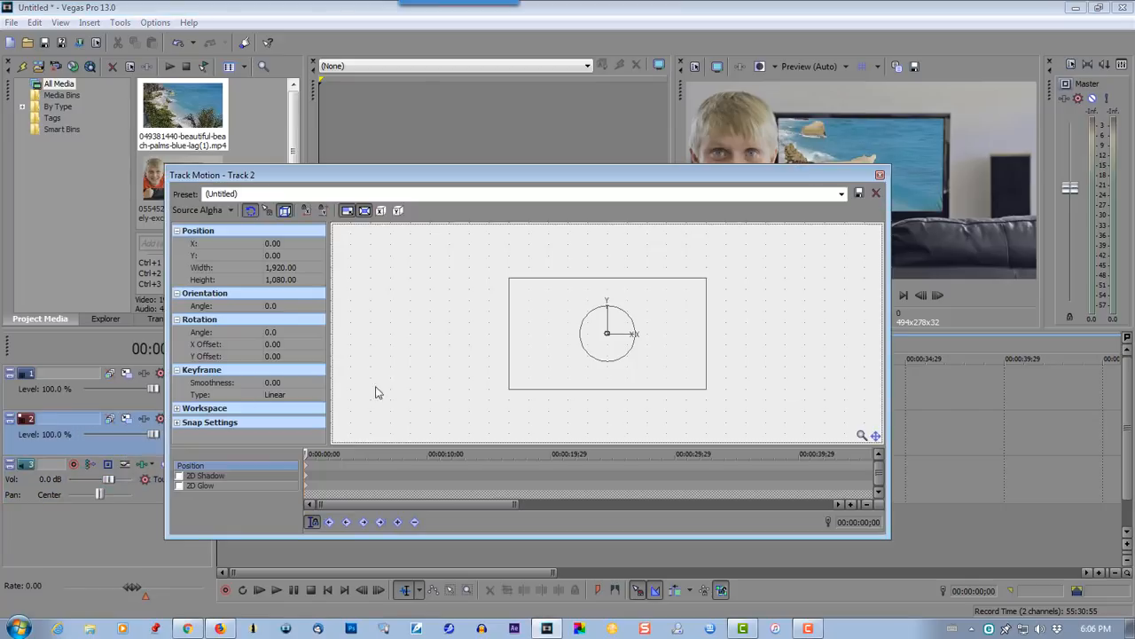
{"action": "mouse_move", "coordinate": [706, 390]}
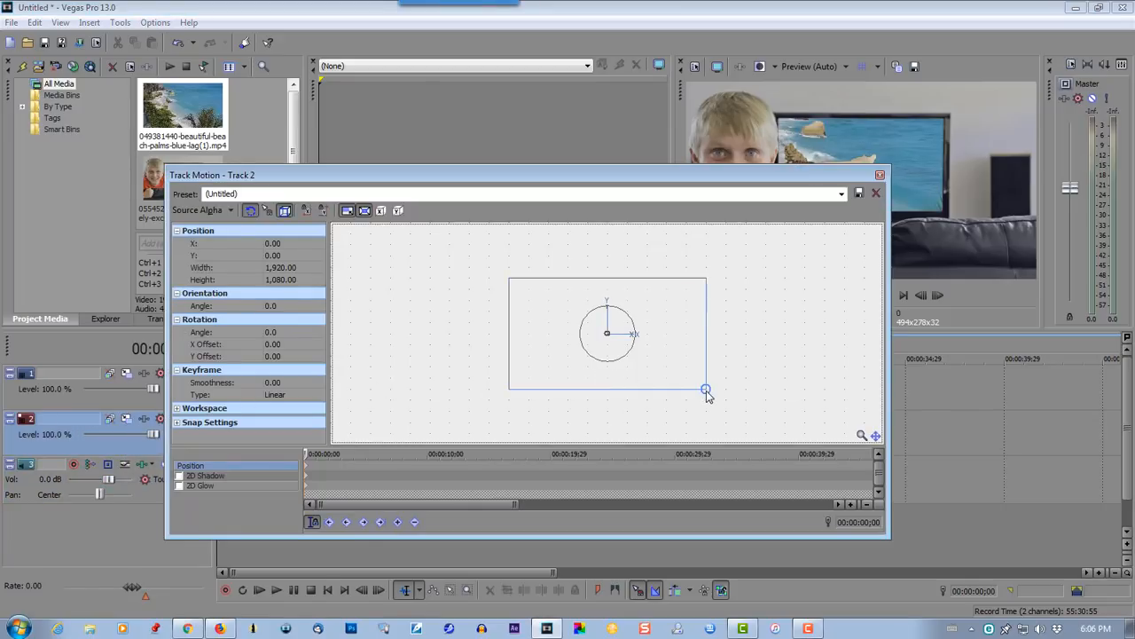
{"action": "left_click_drag", "start_coordinate": [706, 390], "coordinate": [695, 381]}
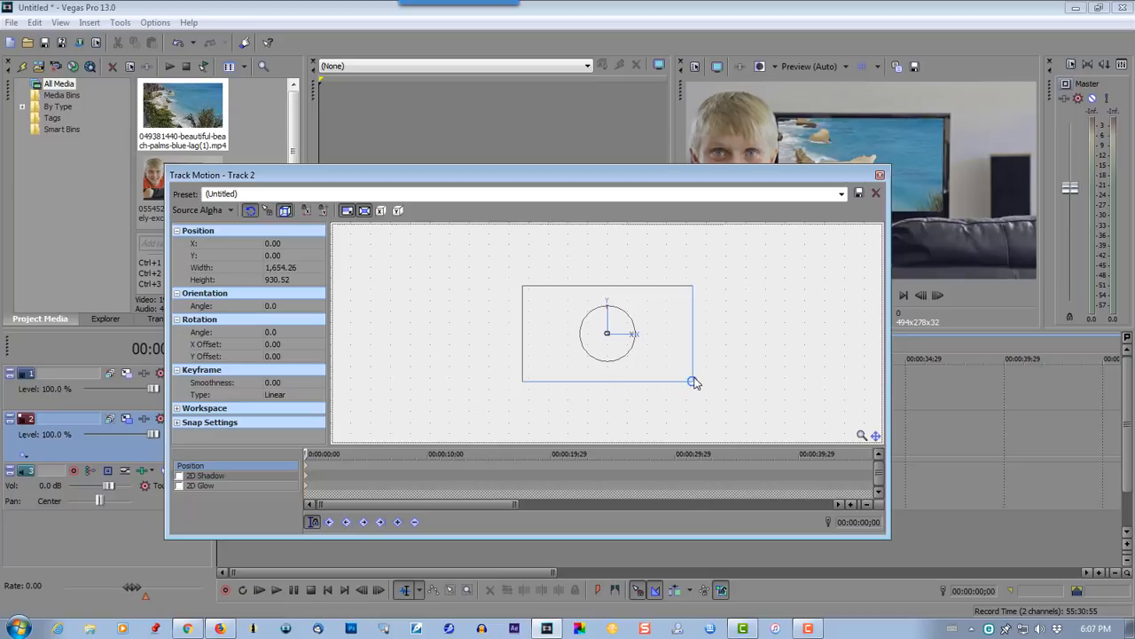
{"action": "left_click_drag", "start_coordinate": [694, 382], "coordinate": [667, 366]}
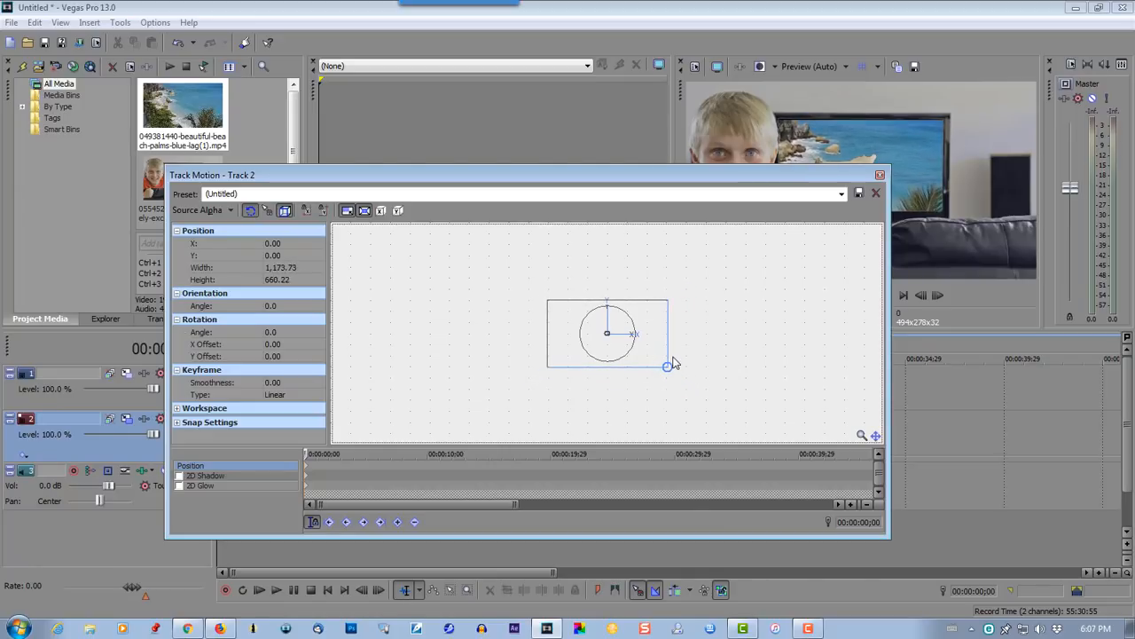
{"action": "left_click_drag", "start_coordinate": [667, 365], "coordinate": [674, 370]}
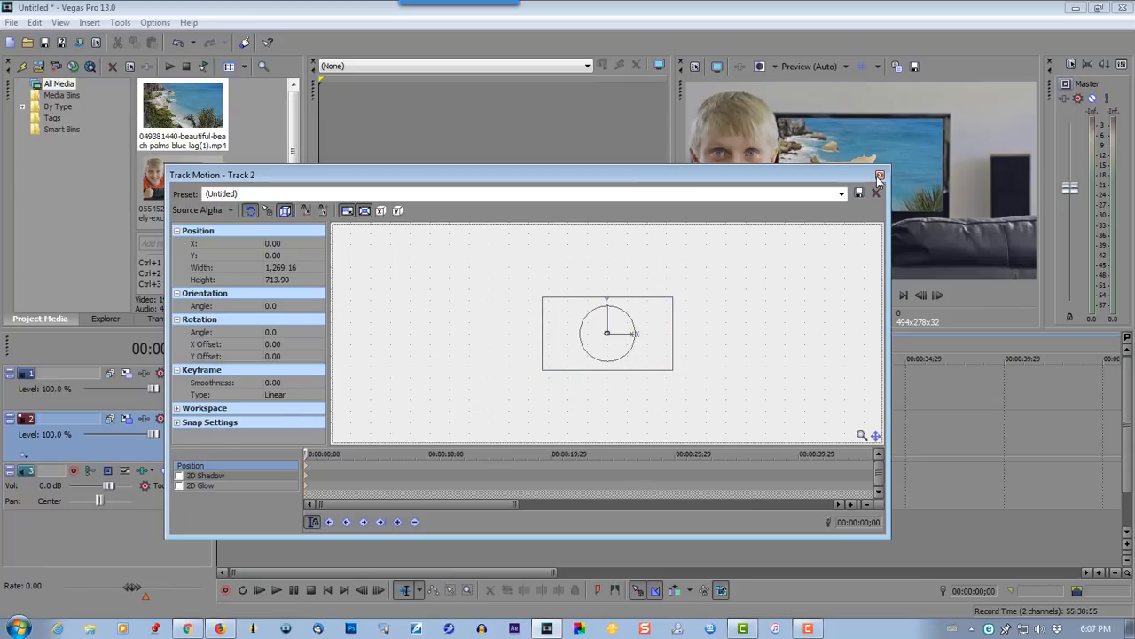
Close Track Motion and play the composited clip
{"action": "left_click", "coordinate": [880, 176]}
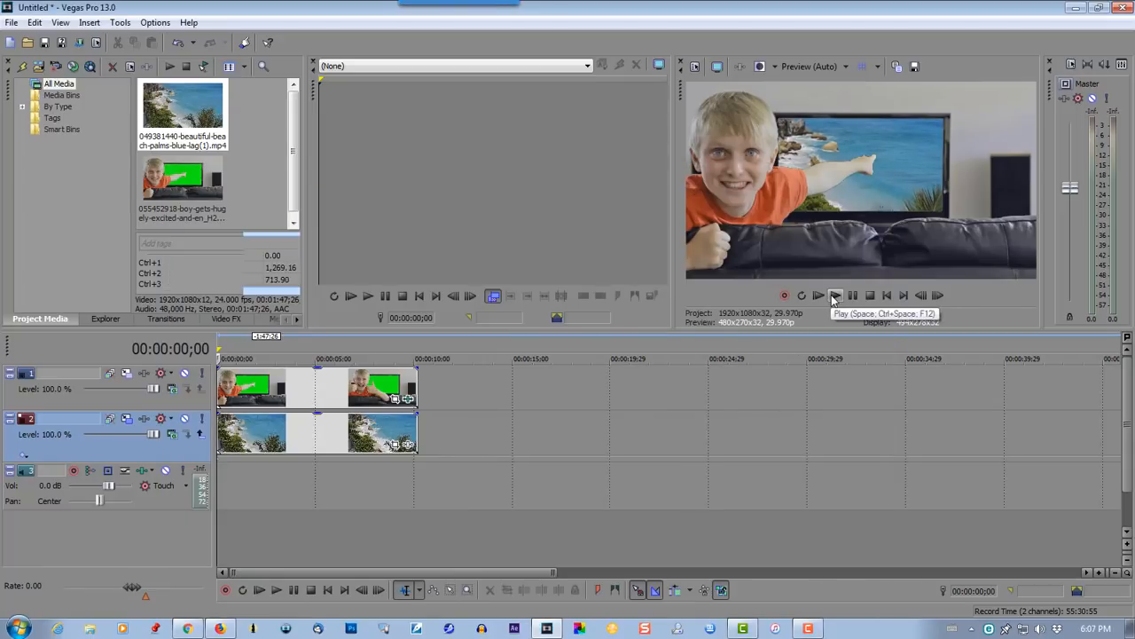
{"action": "left_click", "coordinate": [834, 295]}
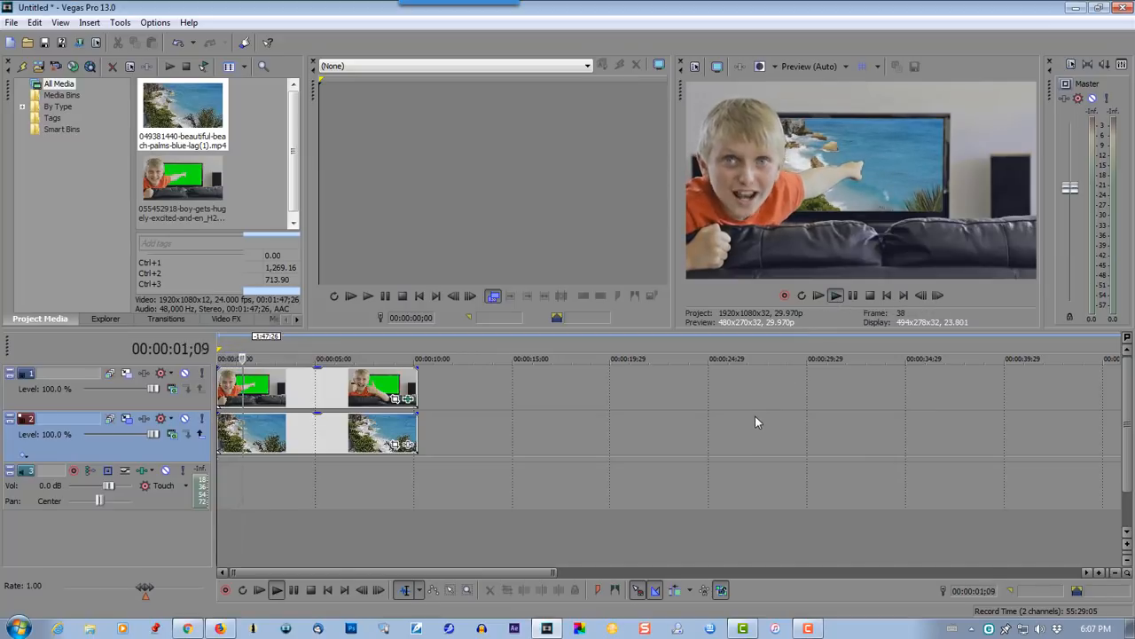